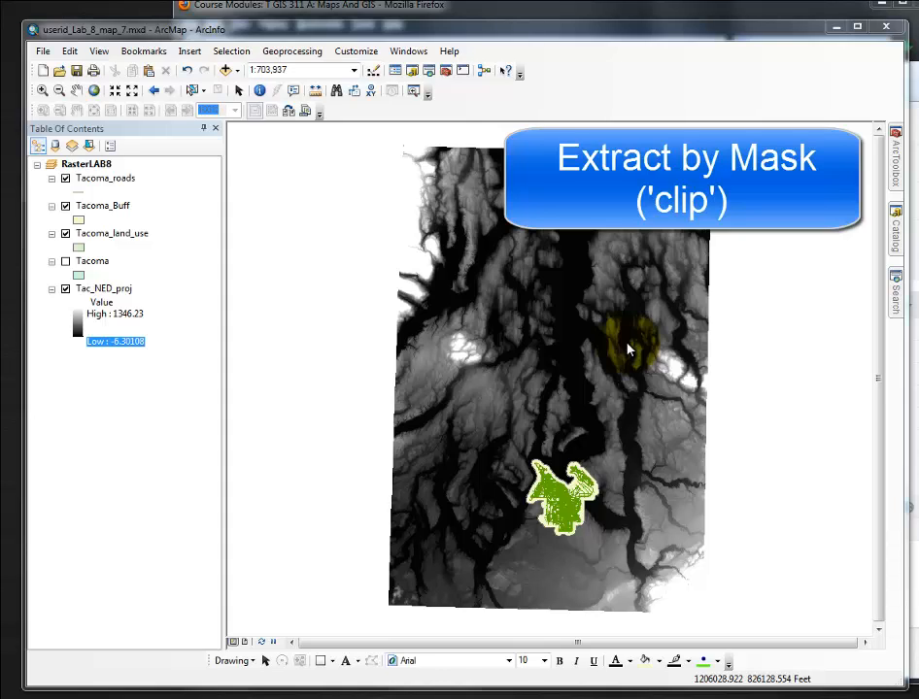
mouse_move(612, 335)
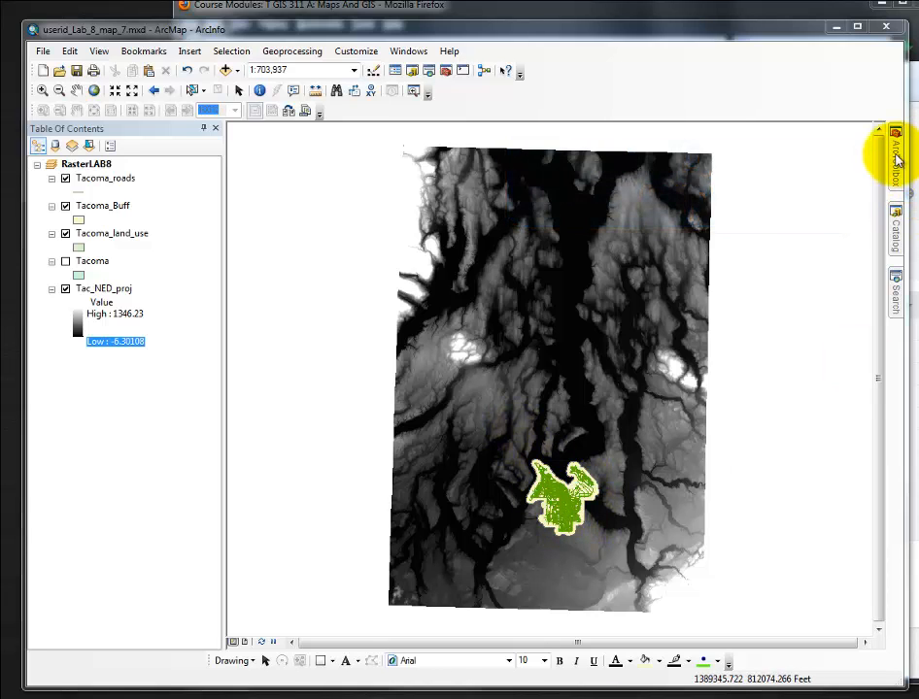
Step: Reach the Extraction toolset under Spatial Analyst Tools in ArcToolbox
click(896, 159)
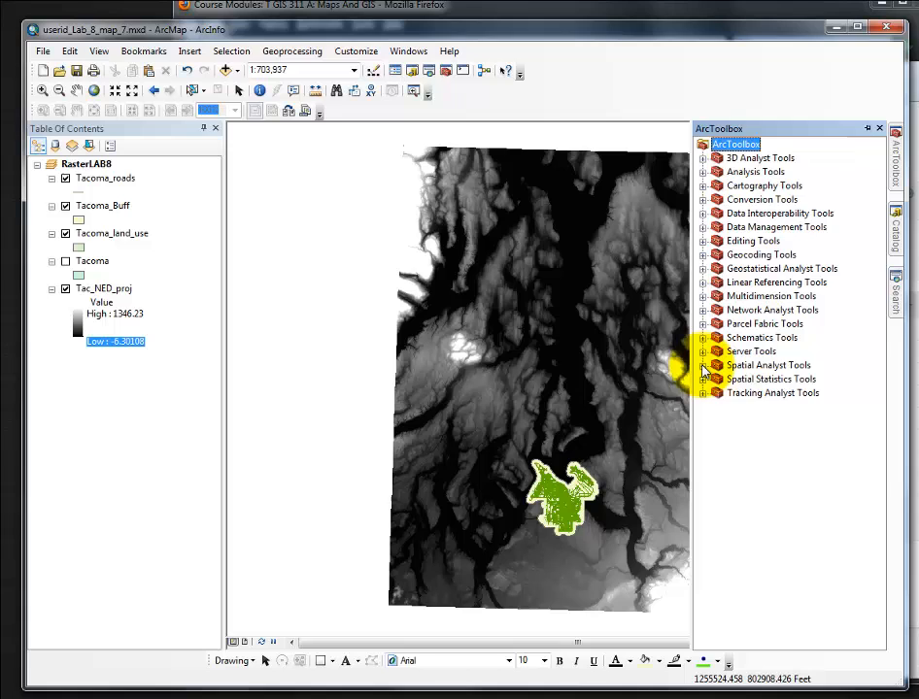
click(703, 365)
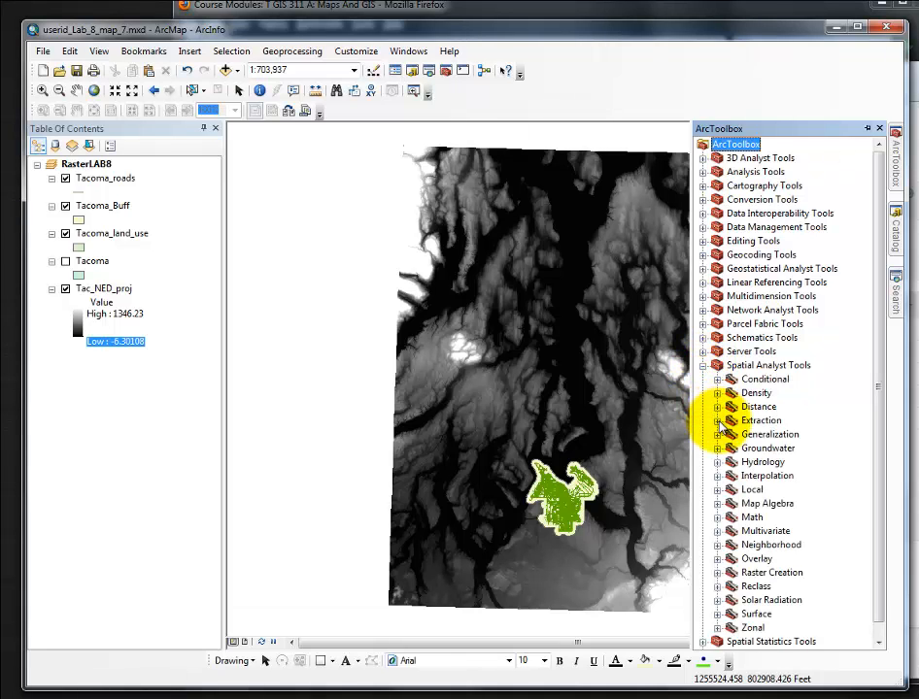
click(717, 419)
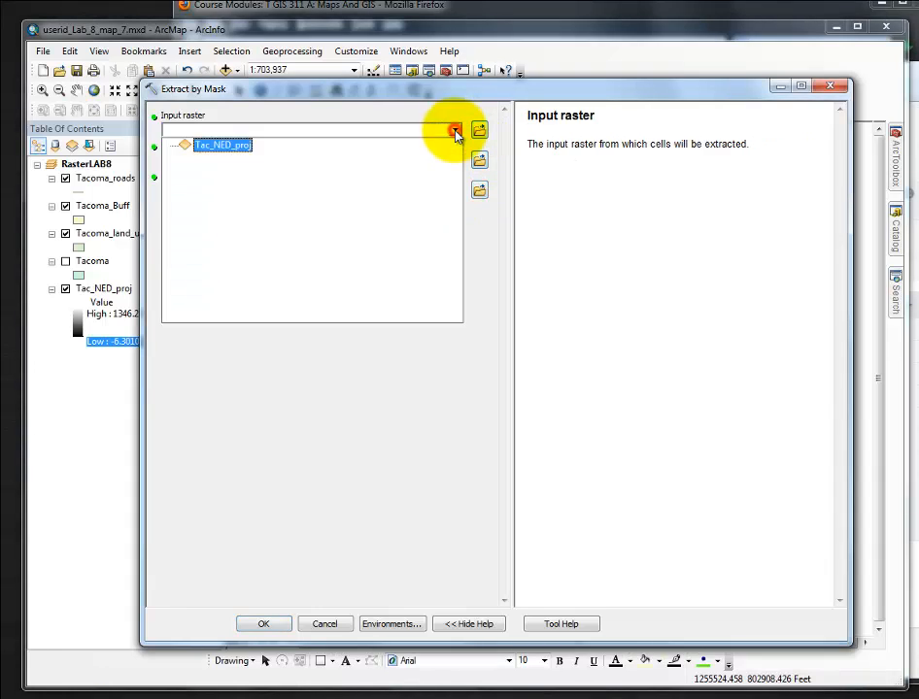
Step: Use Tac_NED_proj as the input raster and Tacoma_Buff as the mask
click(455, 130)
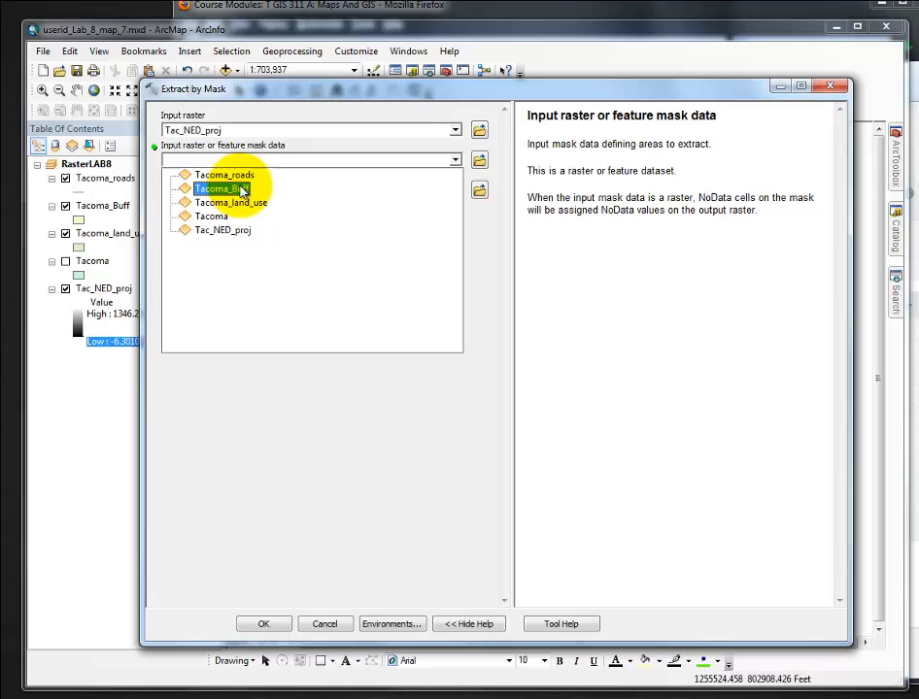
click(225, 188)
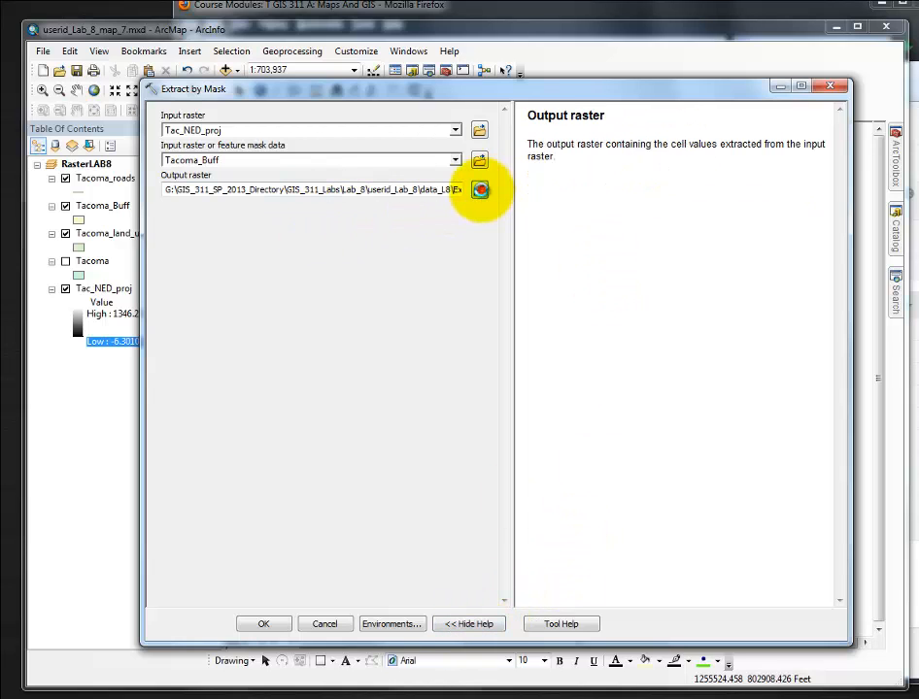
Step: Save the output raster as Raster_Tac in the data_L8 folder
click(478, 190)
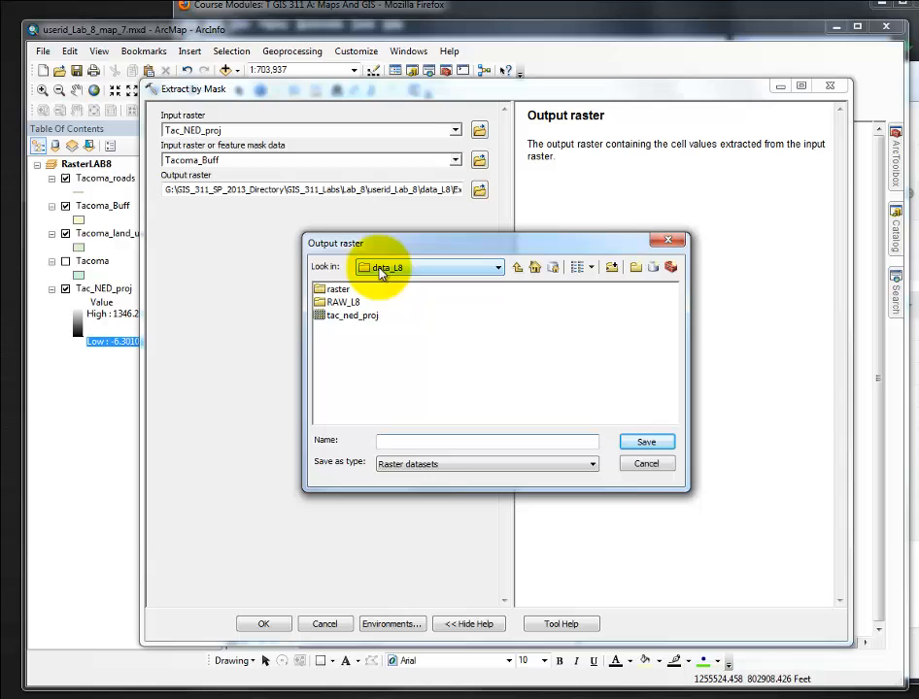
text(Raster_Tac)
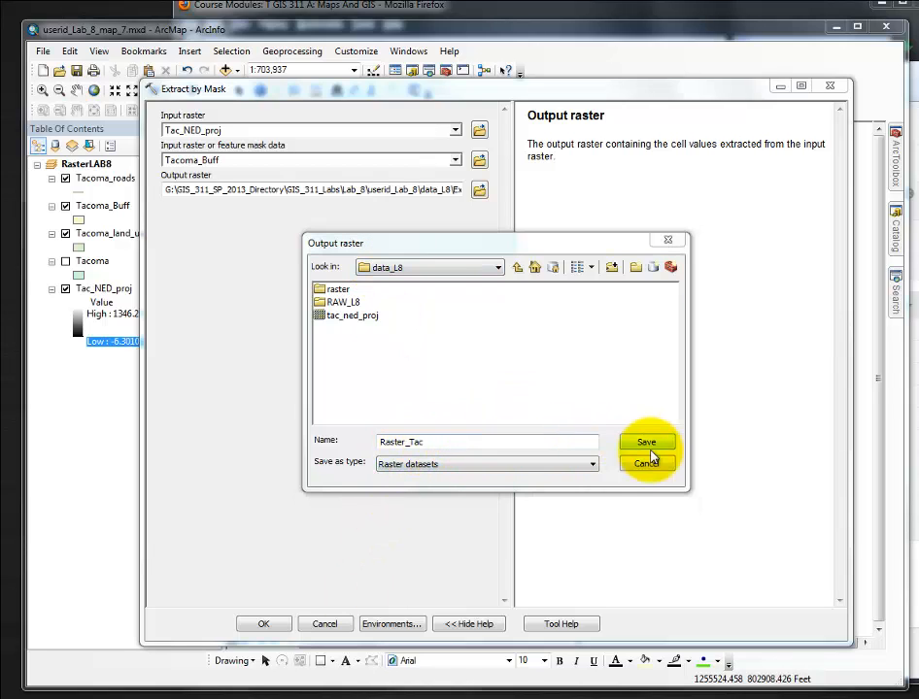
click(647, 443)
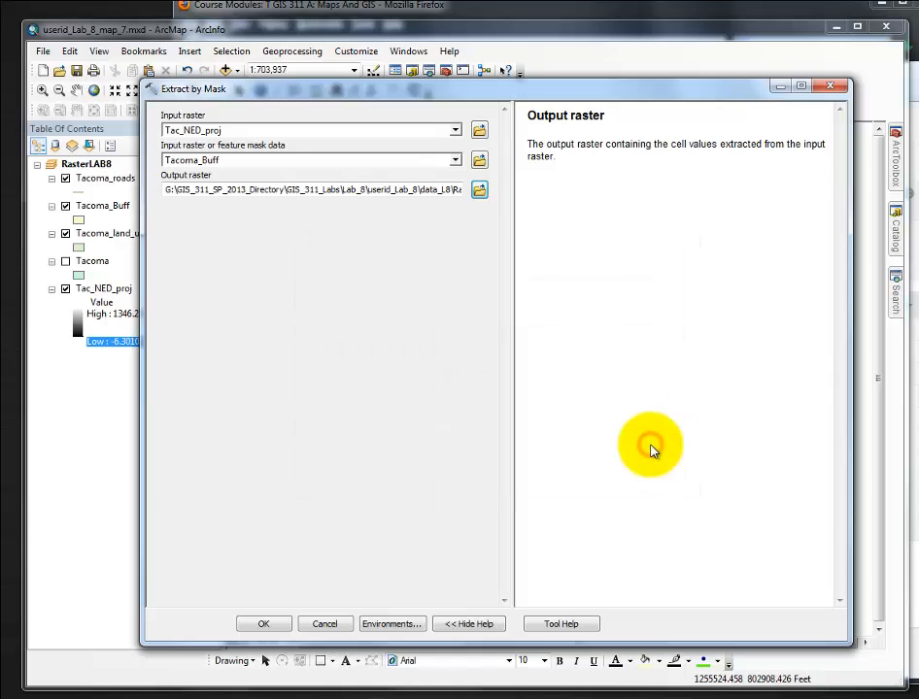
Step: Run Extract by Mask and dismiss the completion report, adding Raster_Tac to the map
click(264, 623)
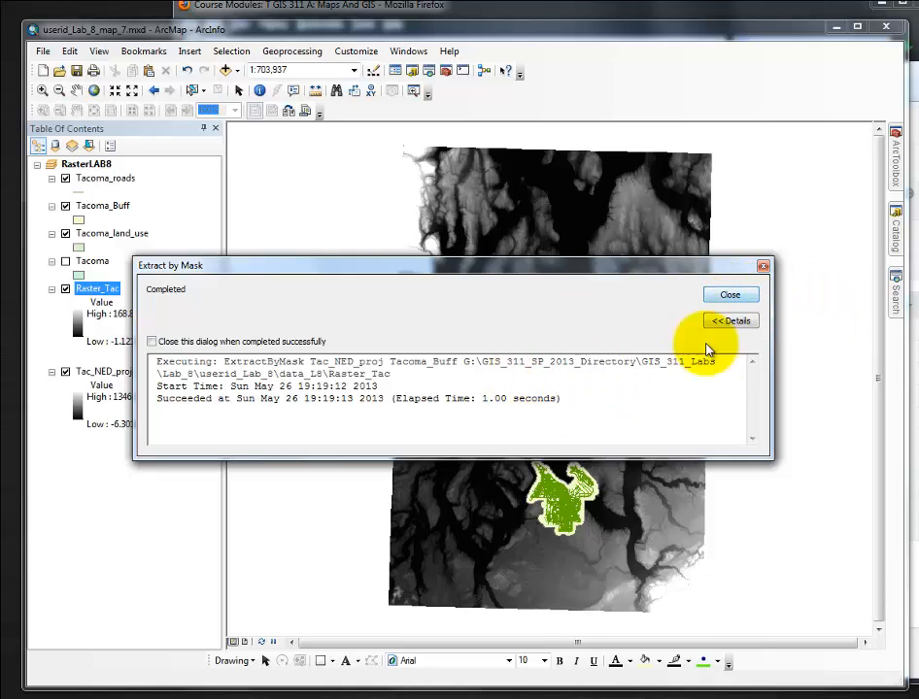
click(731, 295)
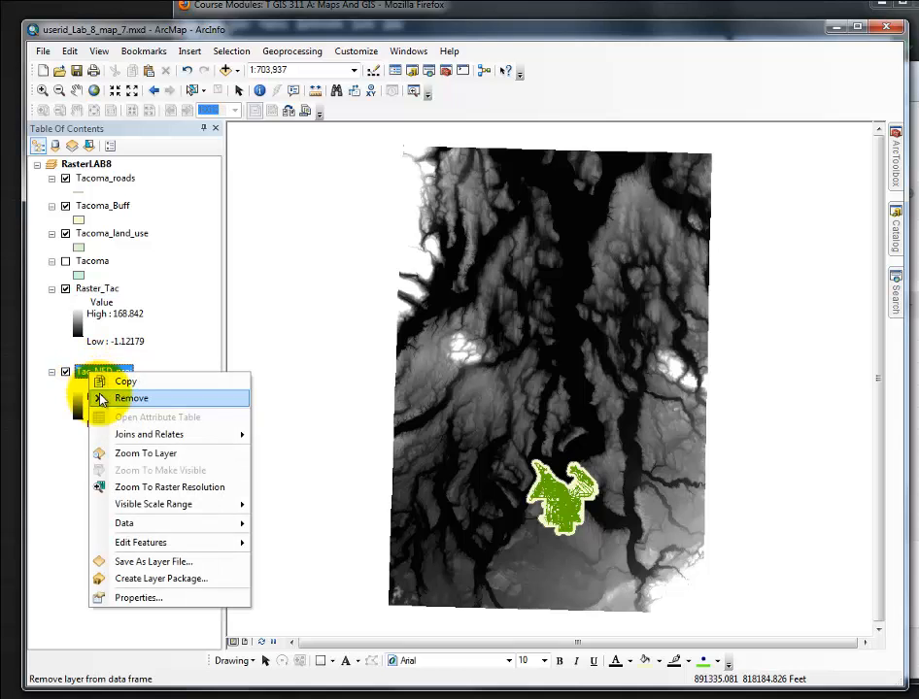
Step: Remove the Tac_NED_proj layer and hide Tacoma_Buff, leaving Raster_Tac visible
click(132, 398)
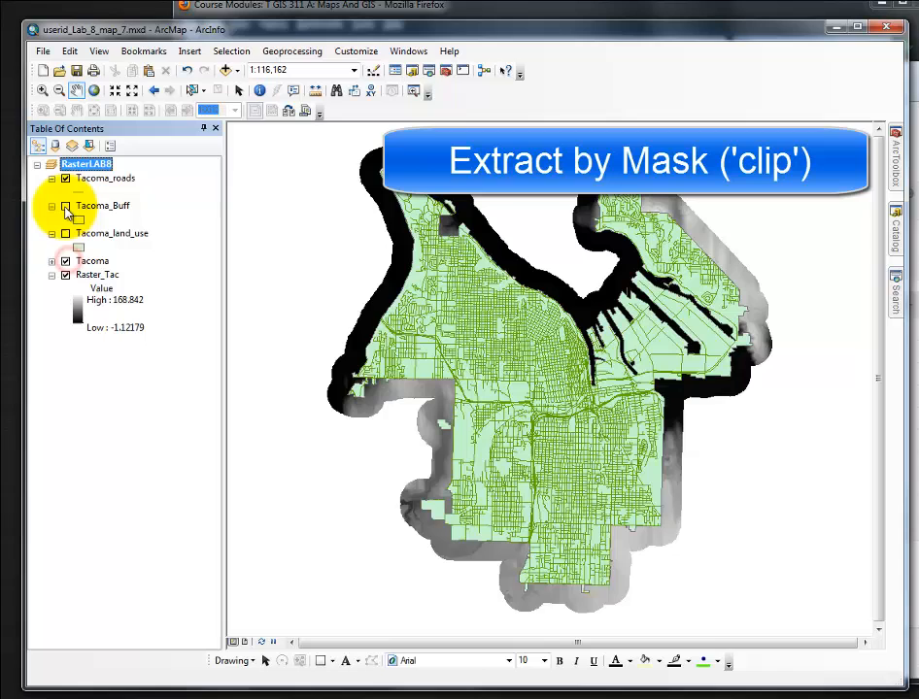
click(66, 233)
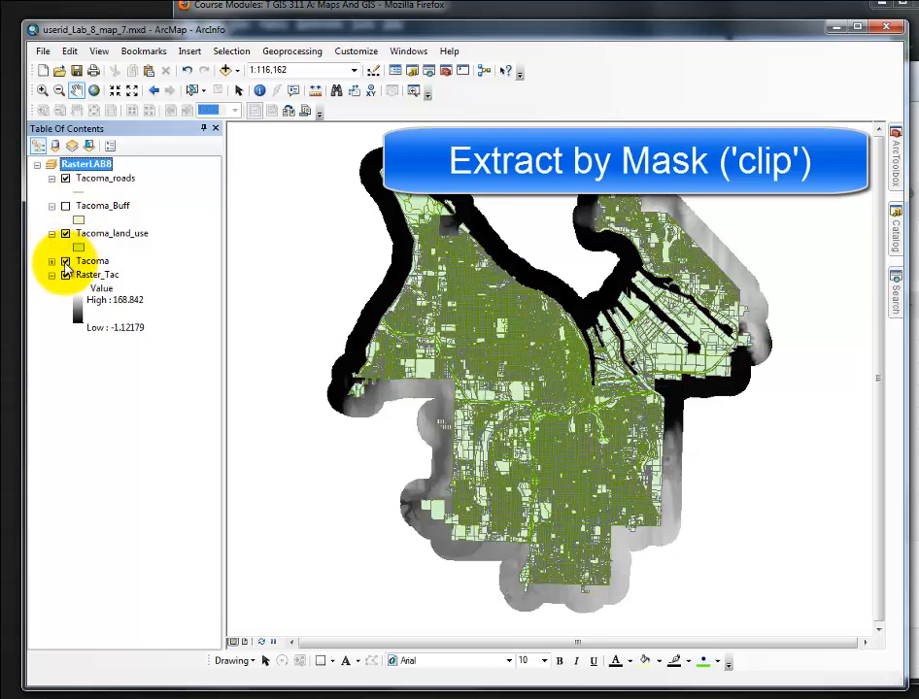